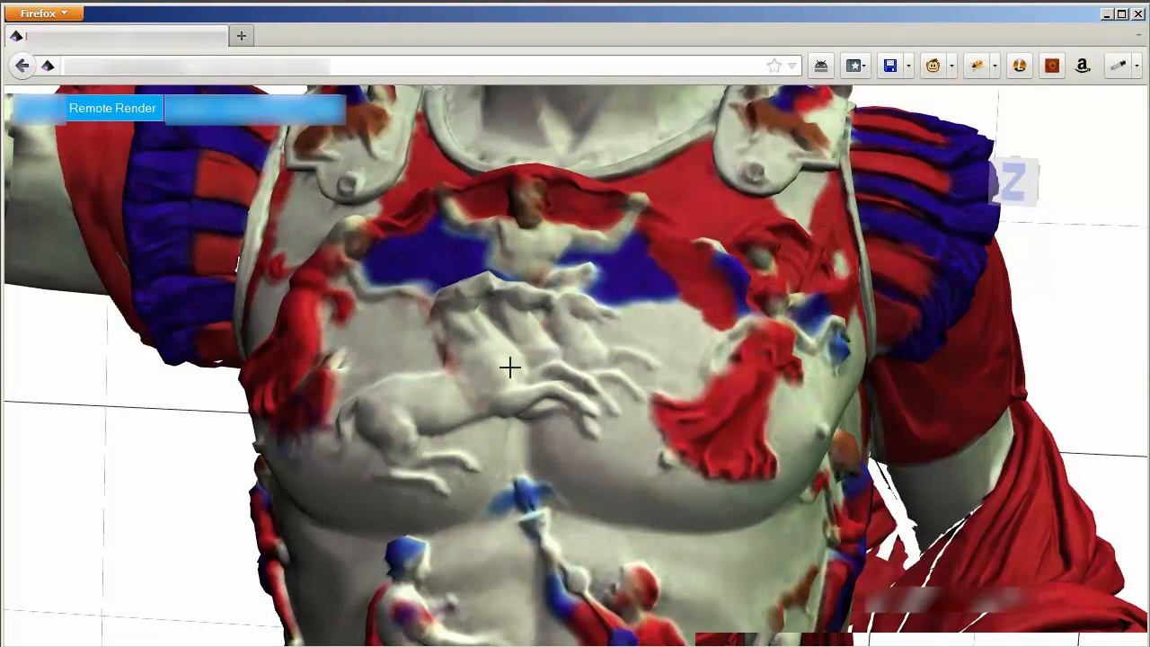
Expand the Remote Render panel showing four previously rendered frames
left_click(111, 108)
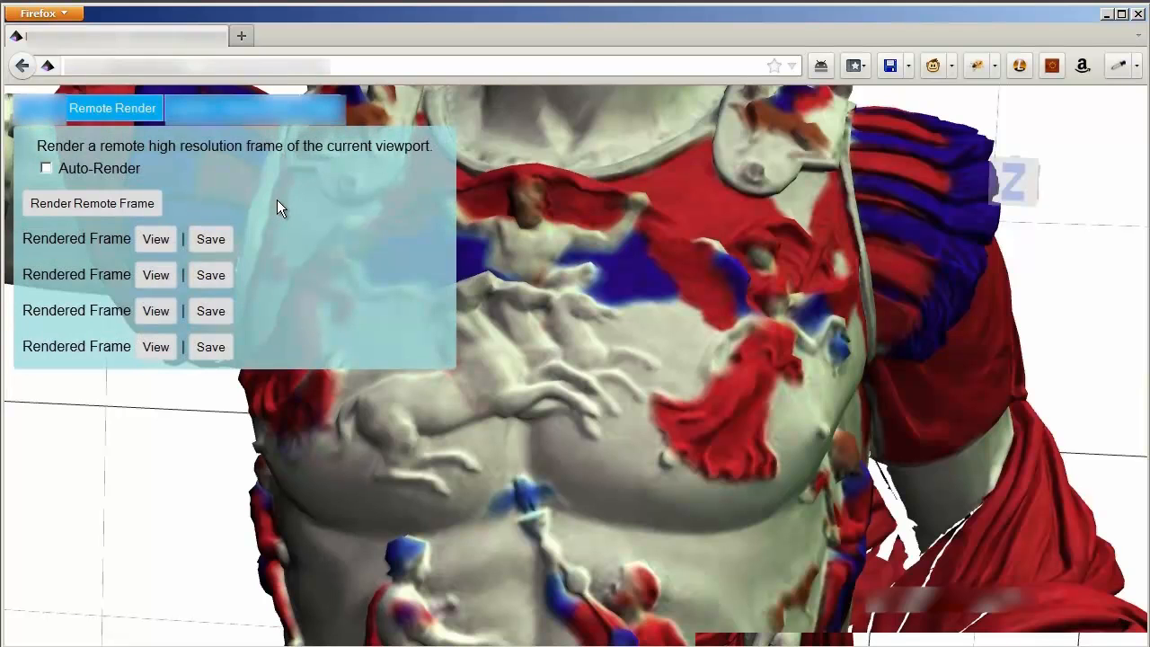
mouse_move(200, 216)
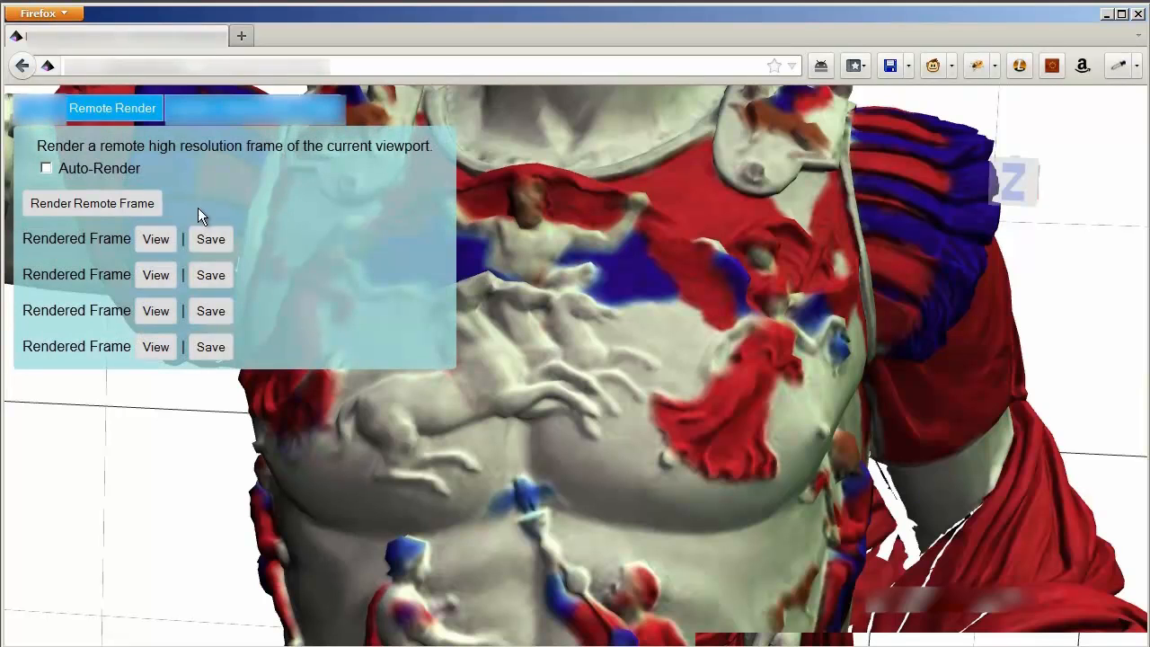
Request a fifth high-resolution remote render of the current statue viewport
left_click(92, 201)
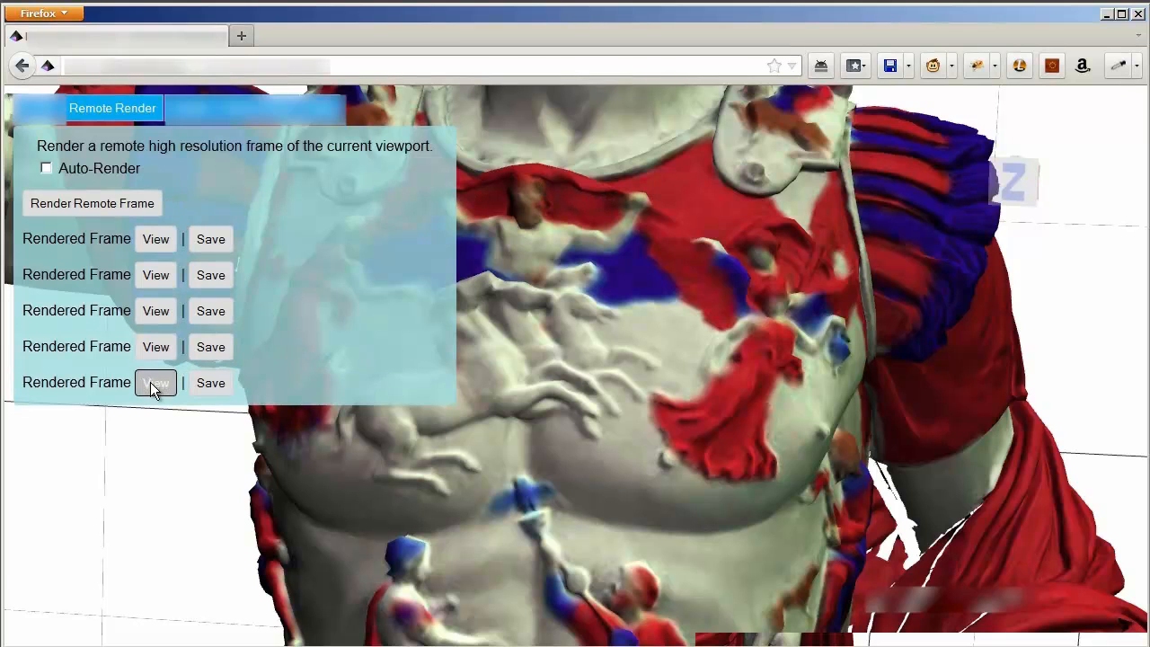
Display the fifth rendered frame in the viewport and collapse the Remote Render panel
left_click(154, 383)
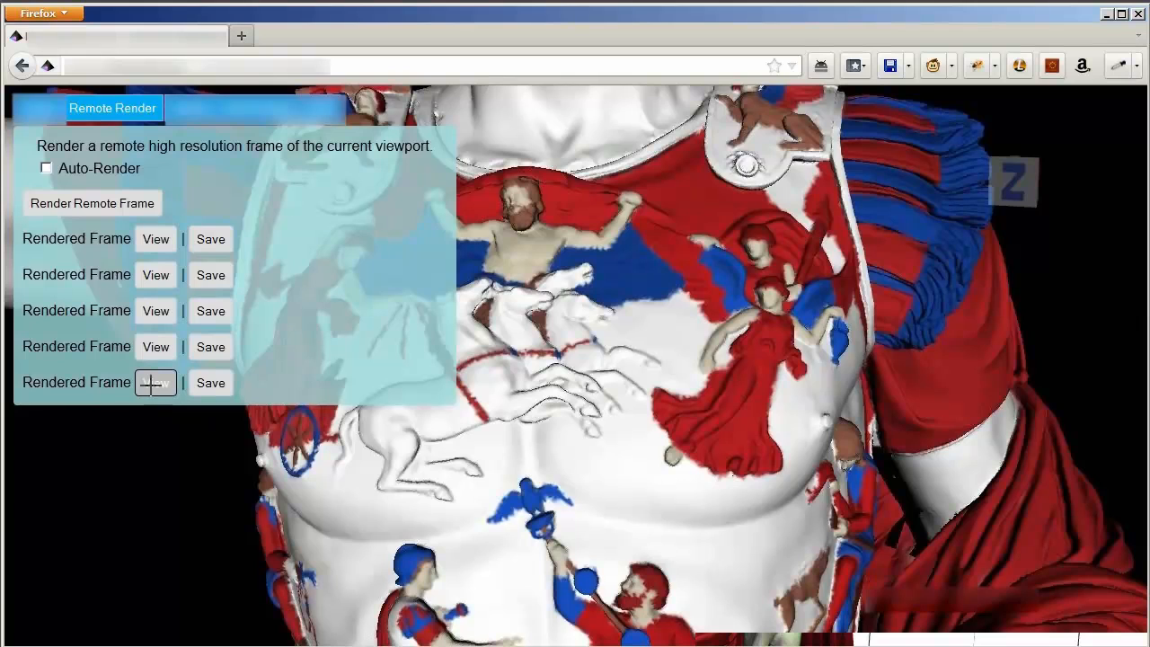
left_click(112, 108)
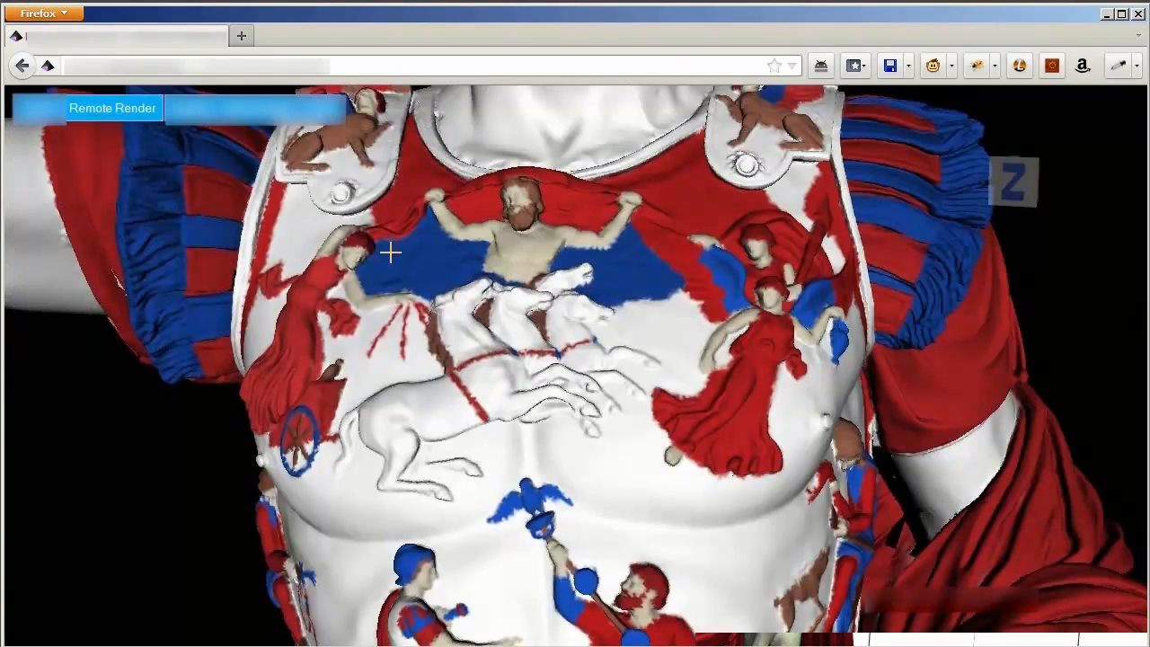
mouse_move(219, 342)
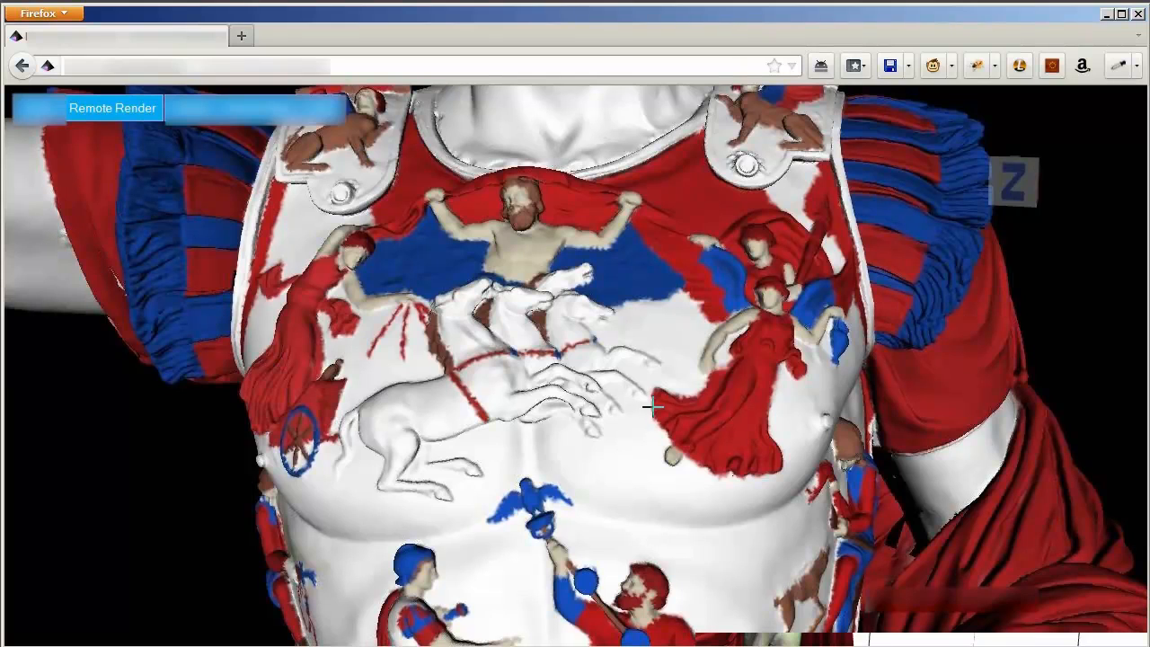
mouse_move(639, 367)
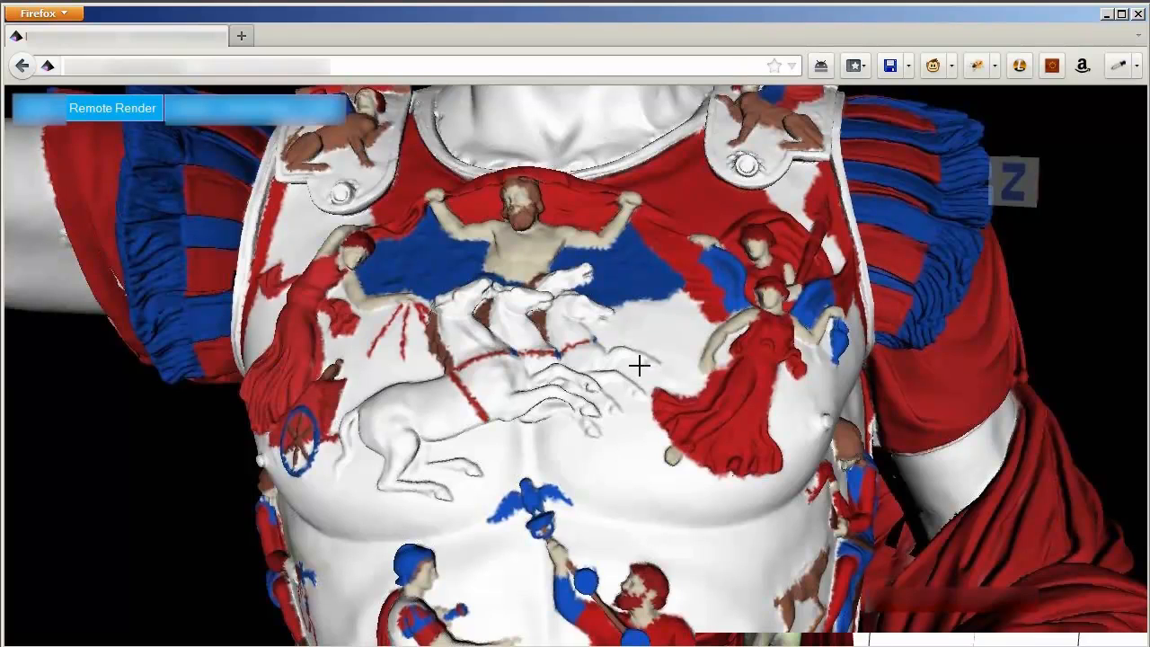